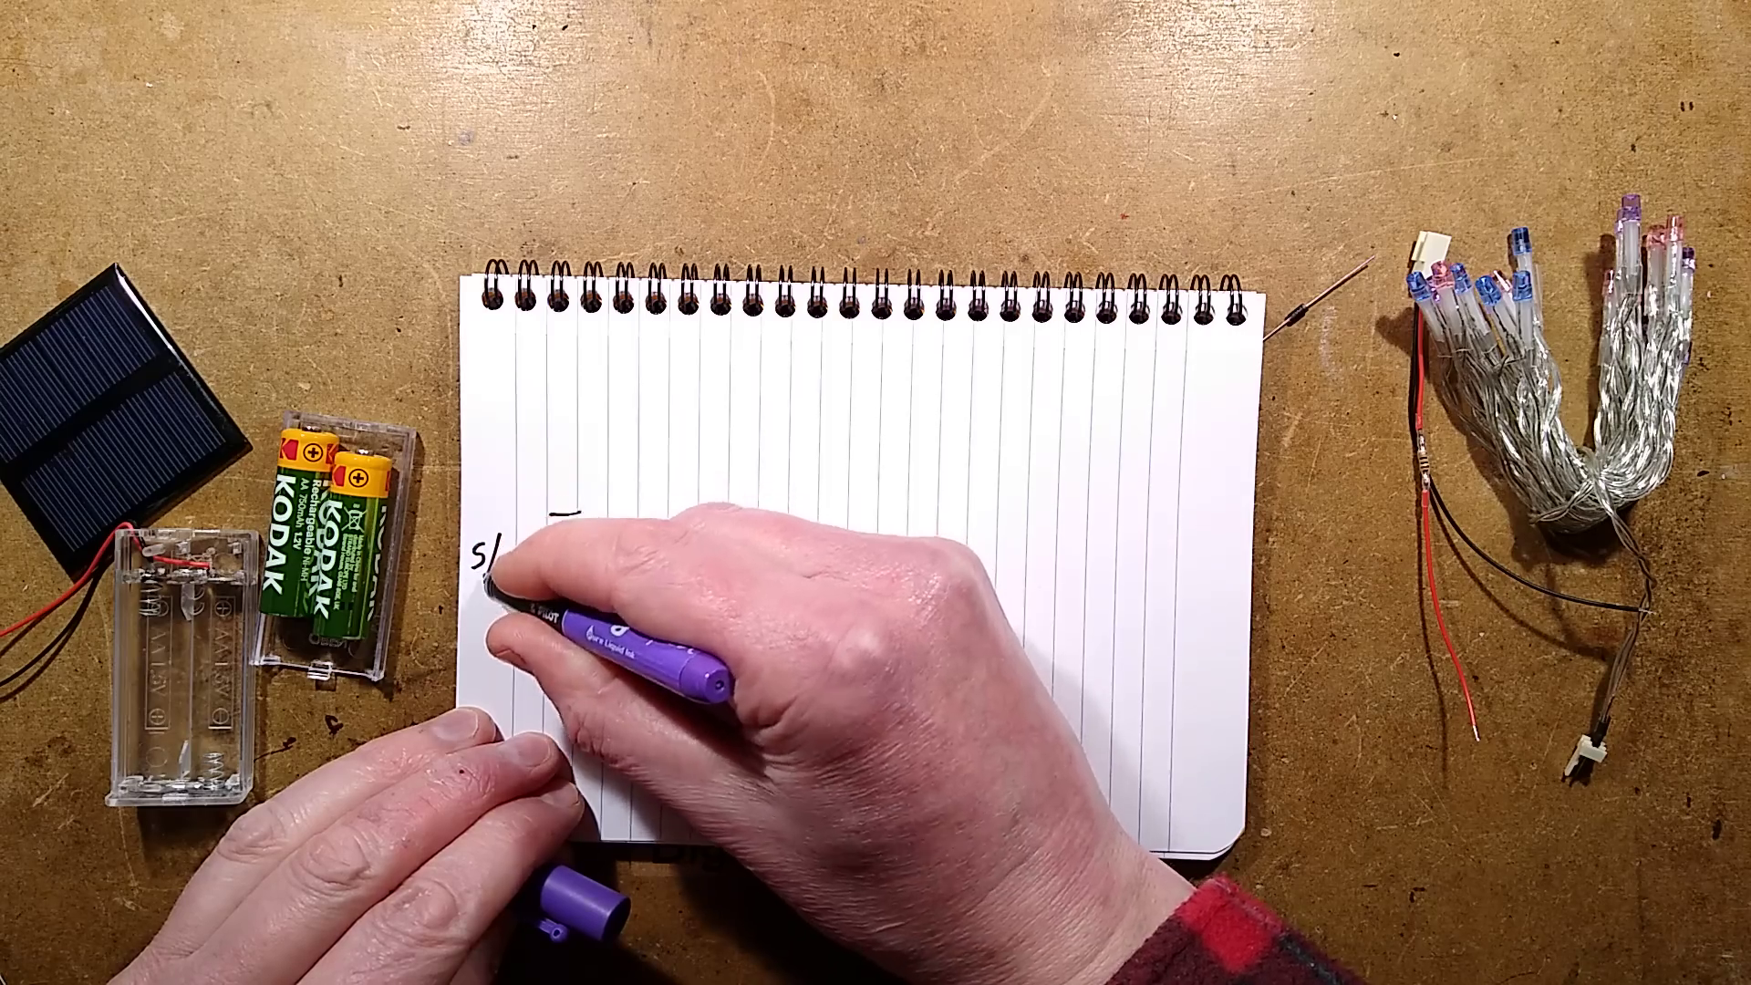
text(6v)
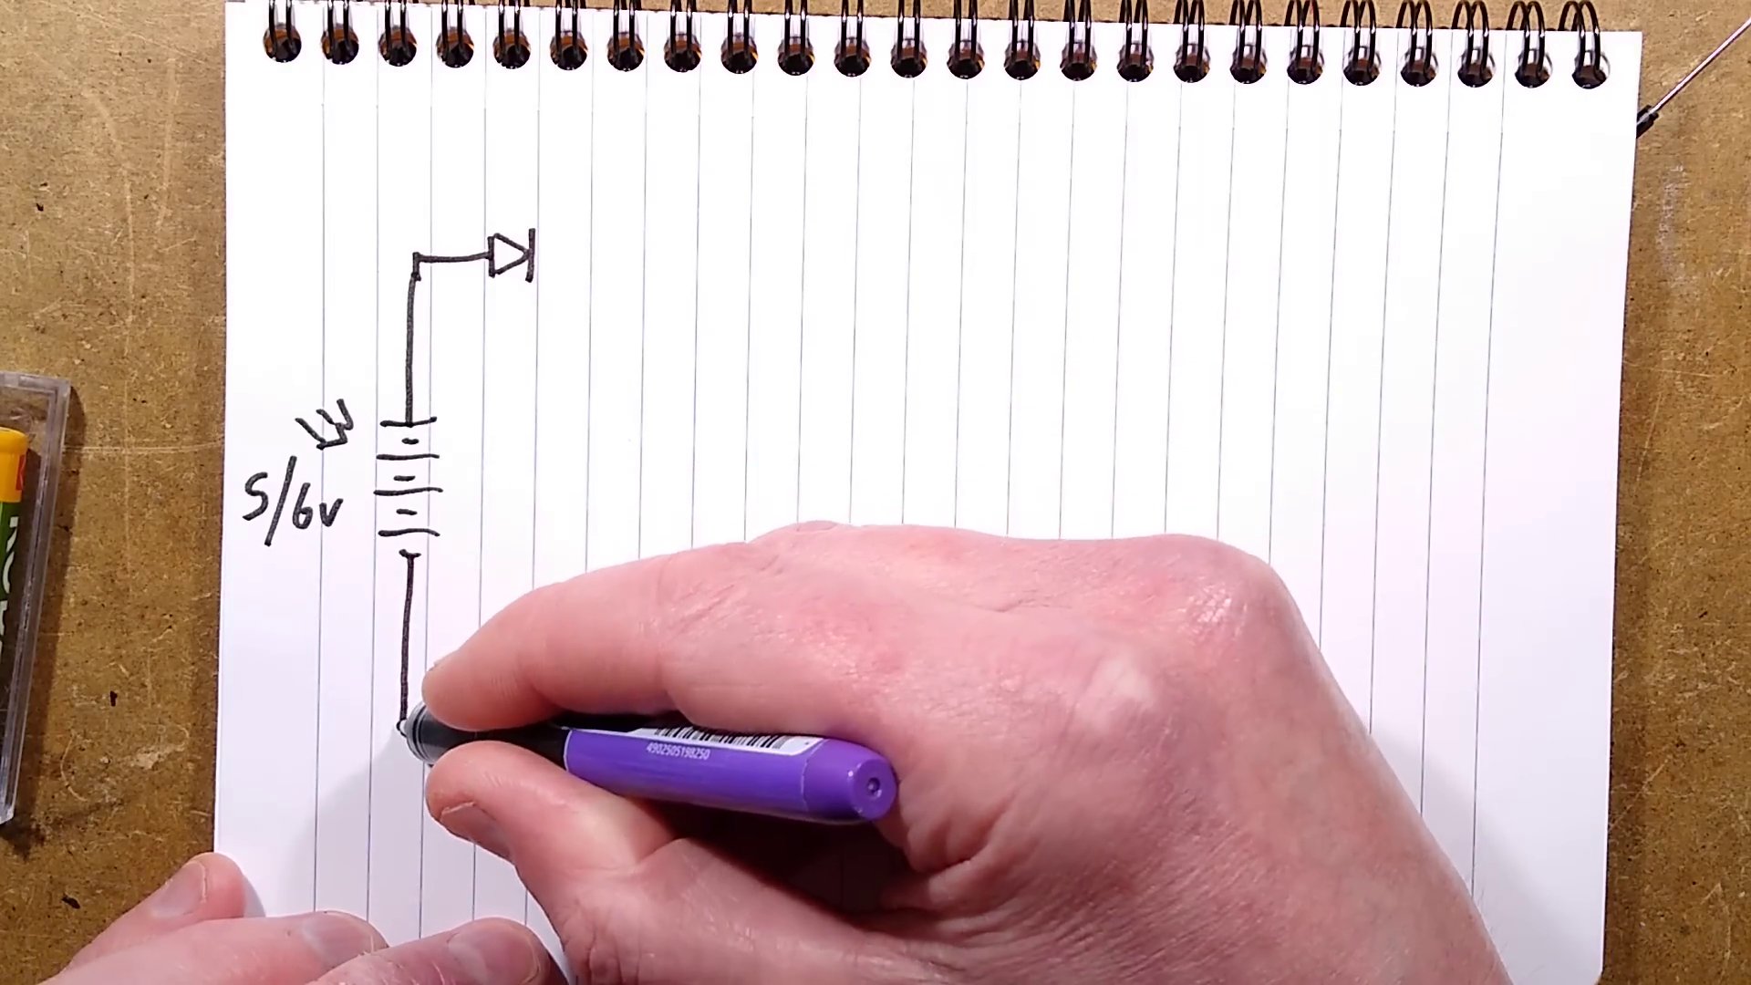
drag(401, 726, 1083, 731)
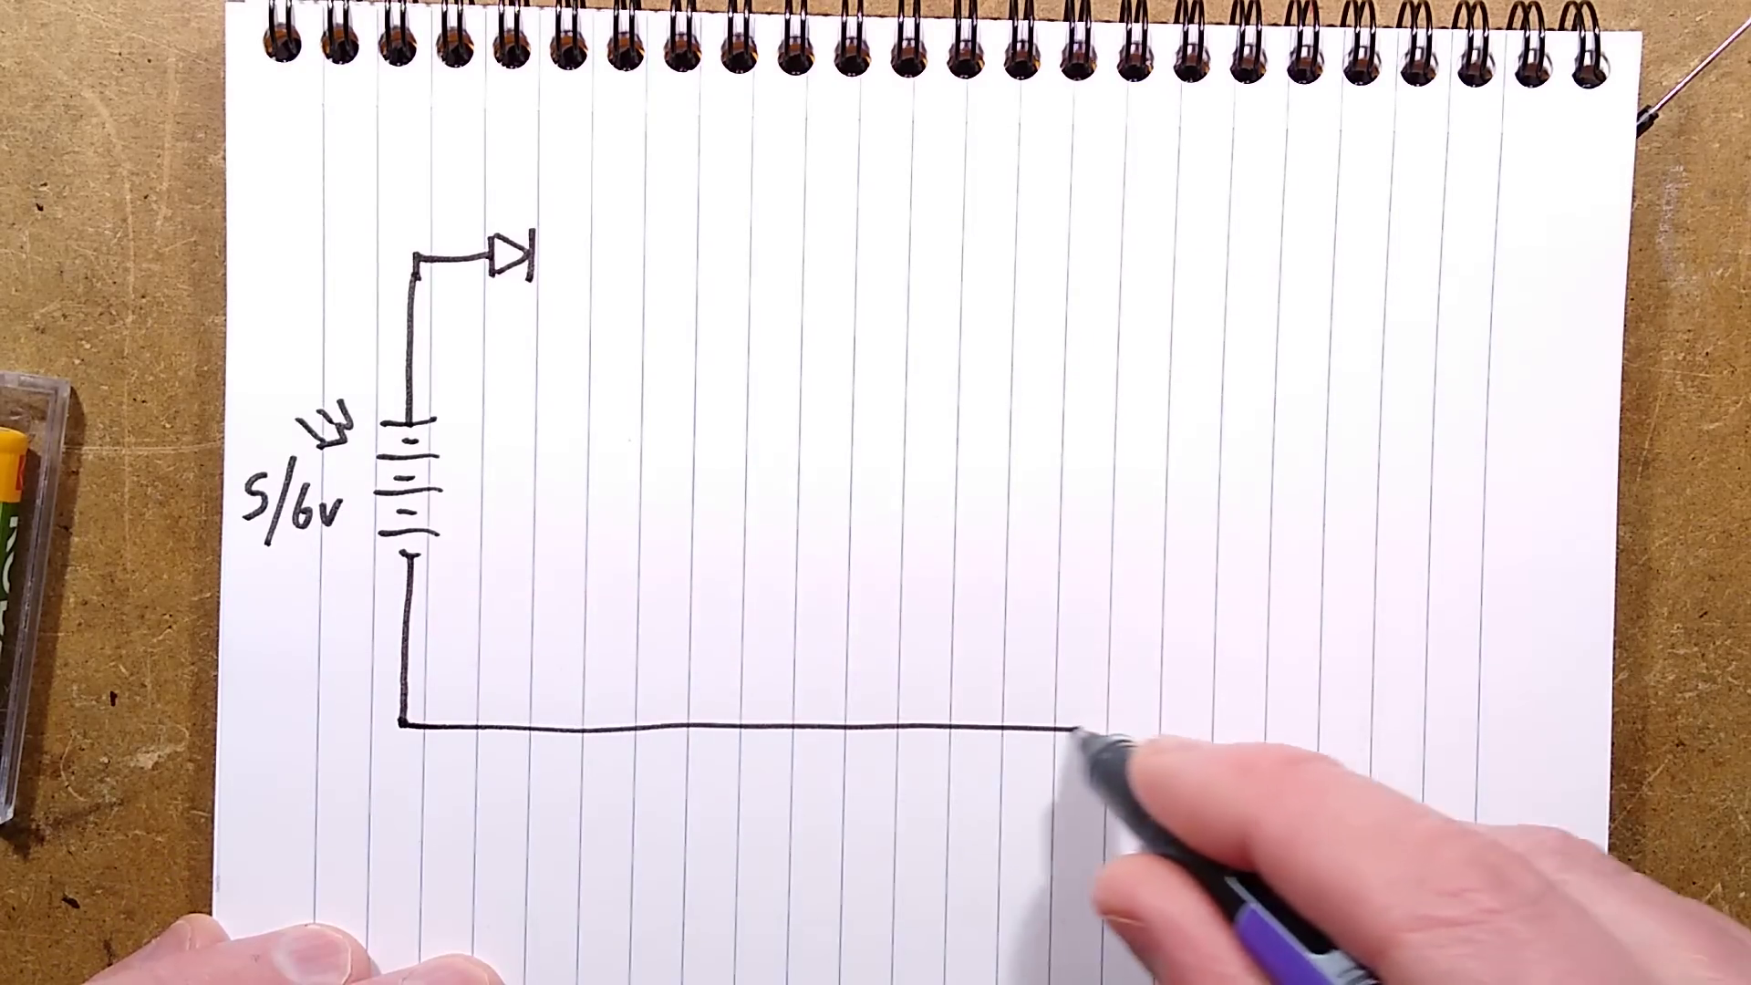